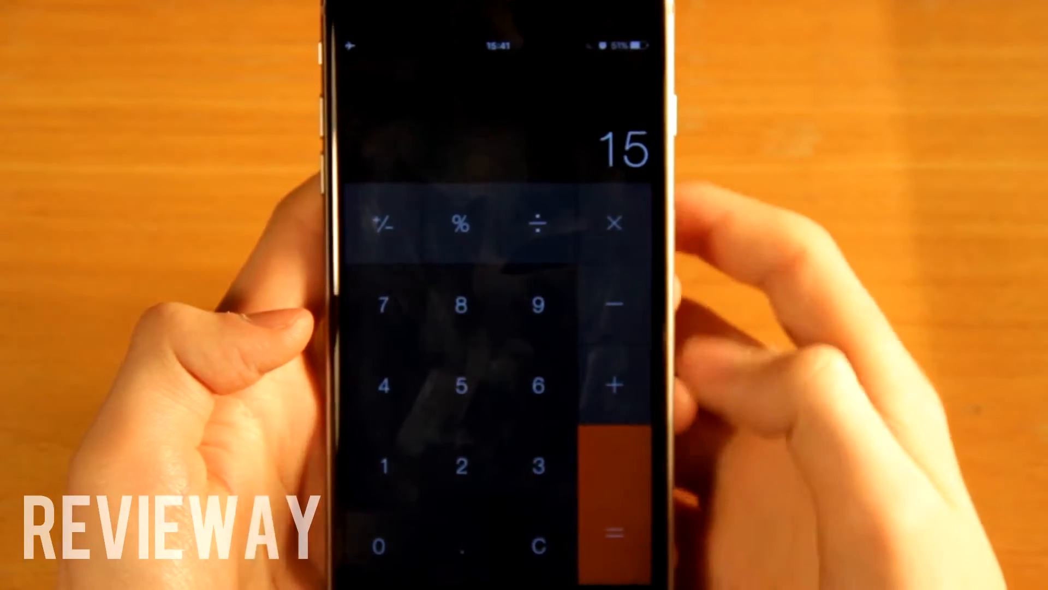
# Finish the secret code with = to unlock the hidden vault past the calculator disguise
pyautogui.click(611, 220)
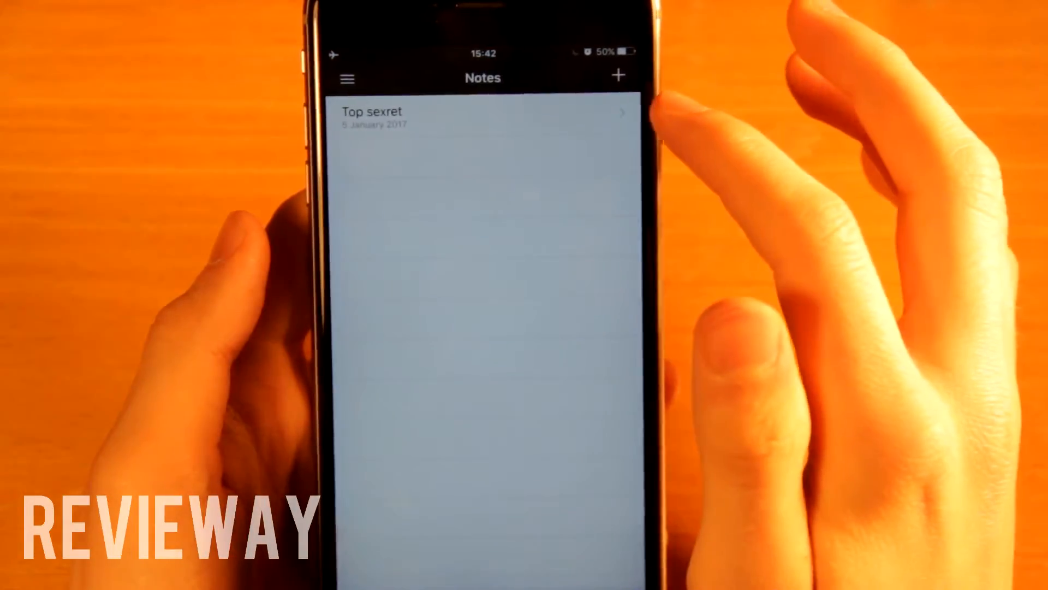
# Visit the vault's empty Contacts section, then reopen the list of vault sections
pyautogui.click(482, 113)
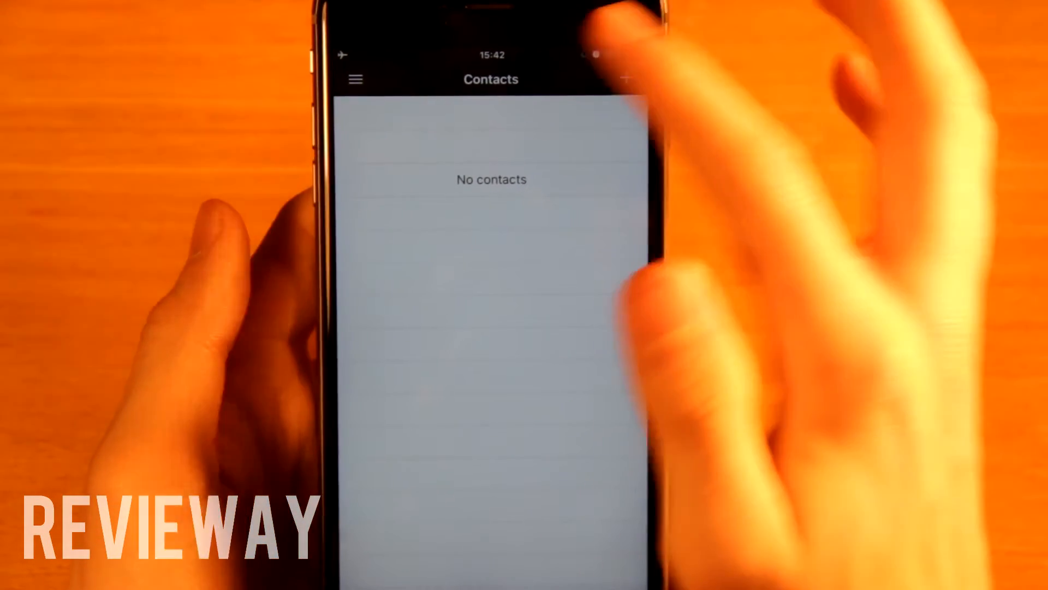
pyautogui.click(354, 79)
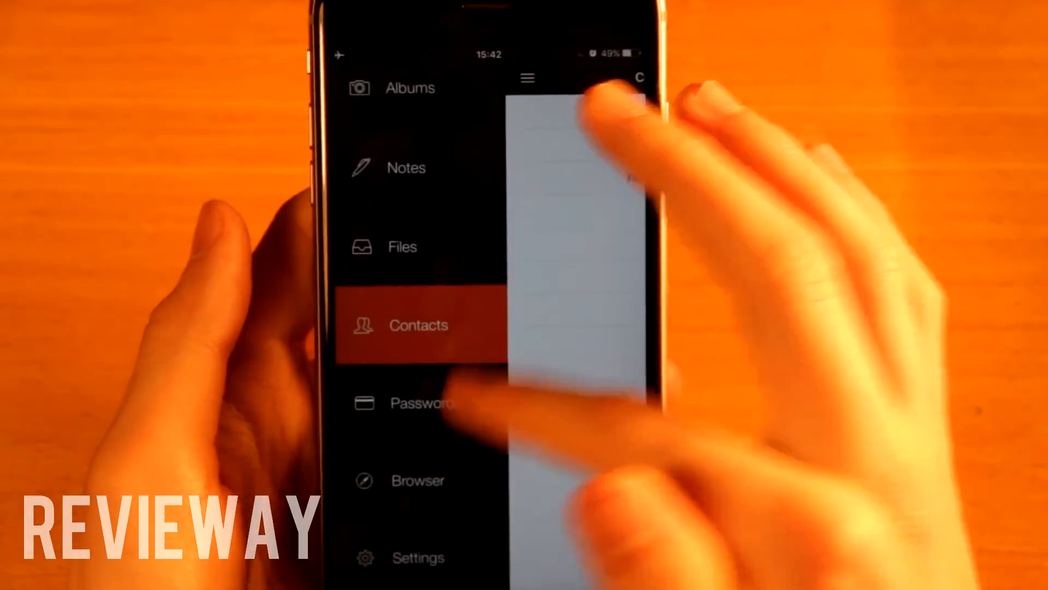